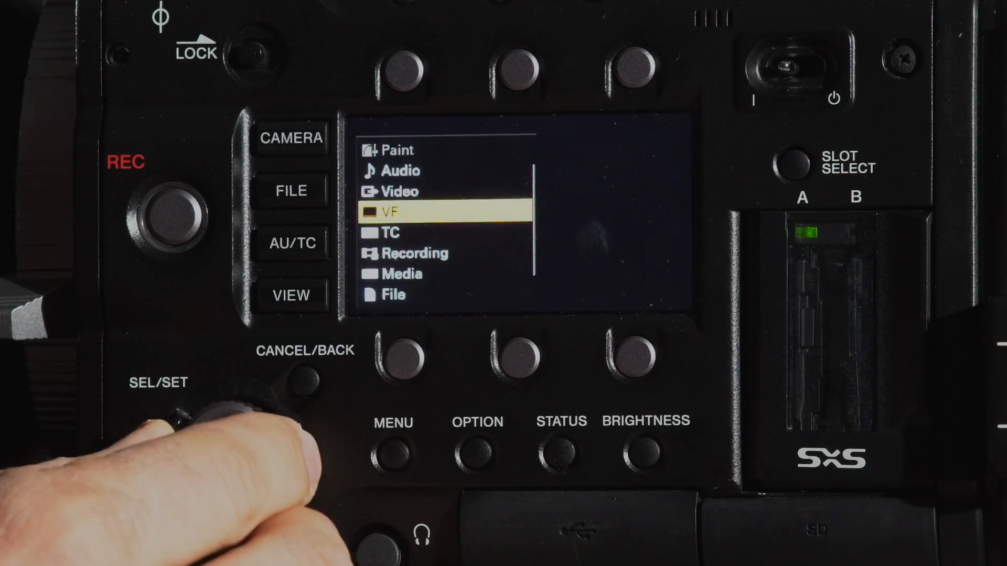
- Show the User Menu's System Setting entry with Frequency at 23.98, then return to the User Menu list
left_click(231, 415)
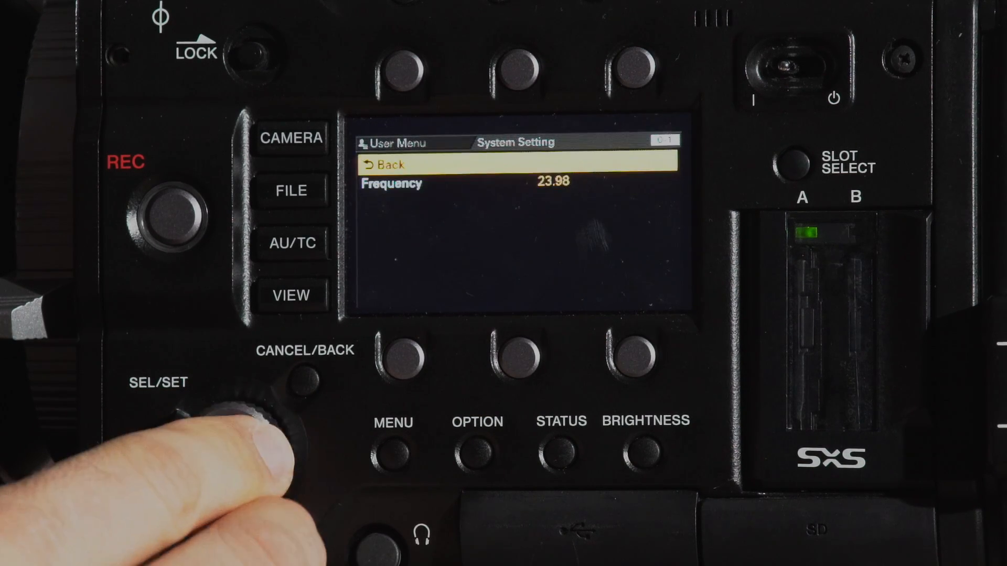
left_click(304, 377)
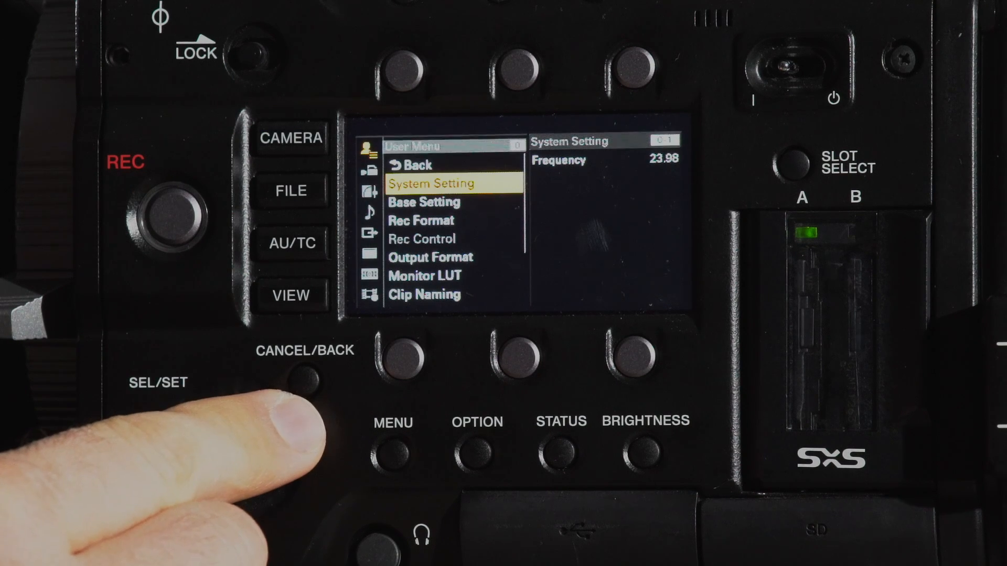